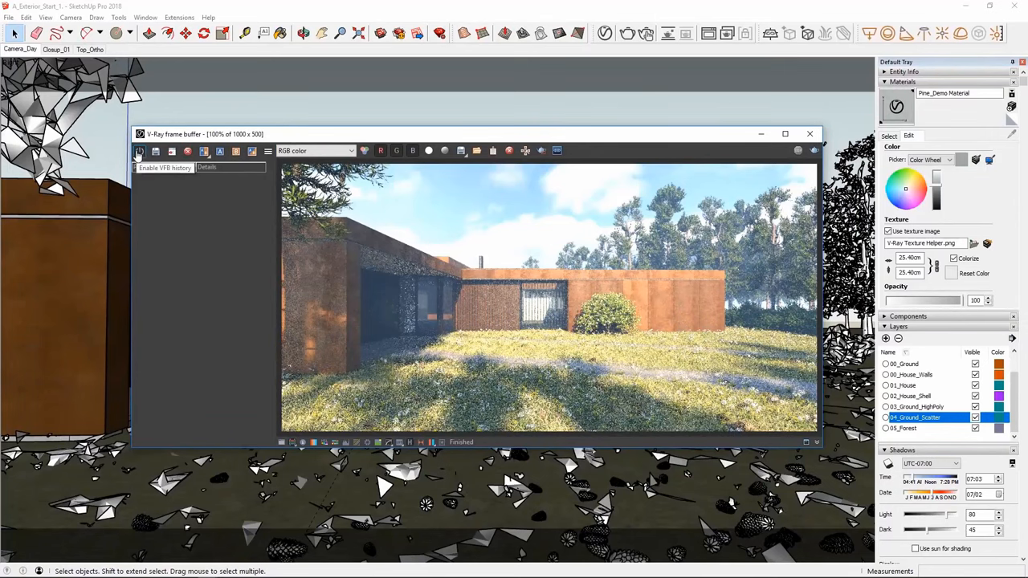
# - Turn on VFB render history and accept the default history settings
pyautogui.click(139, 151)
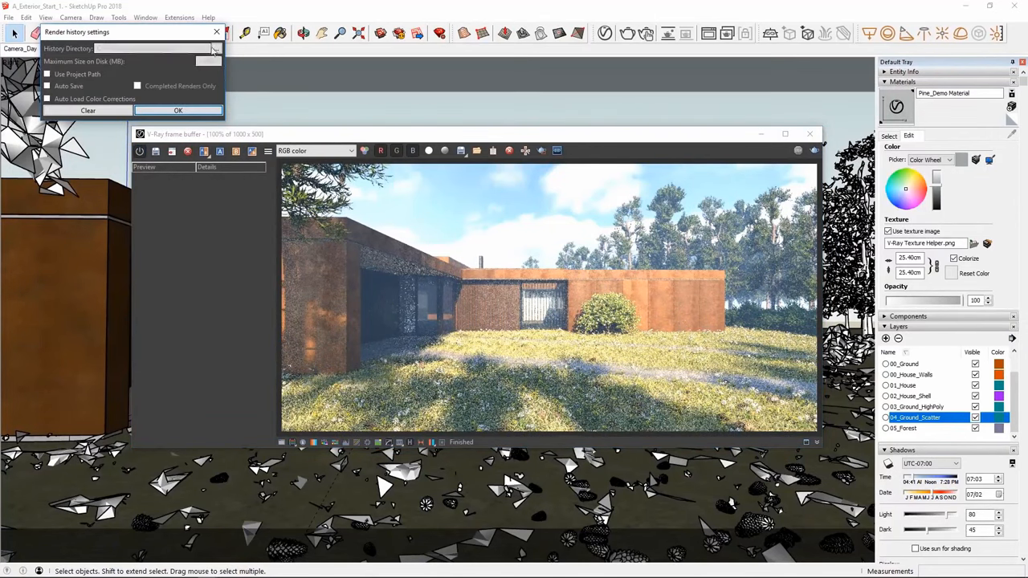
pyautogui.click(177, 110)
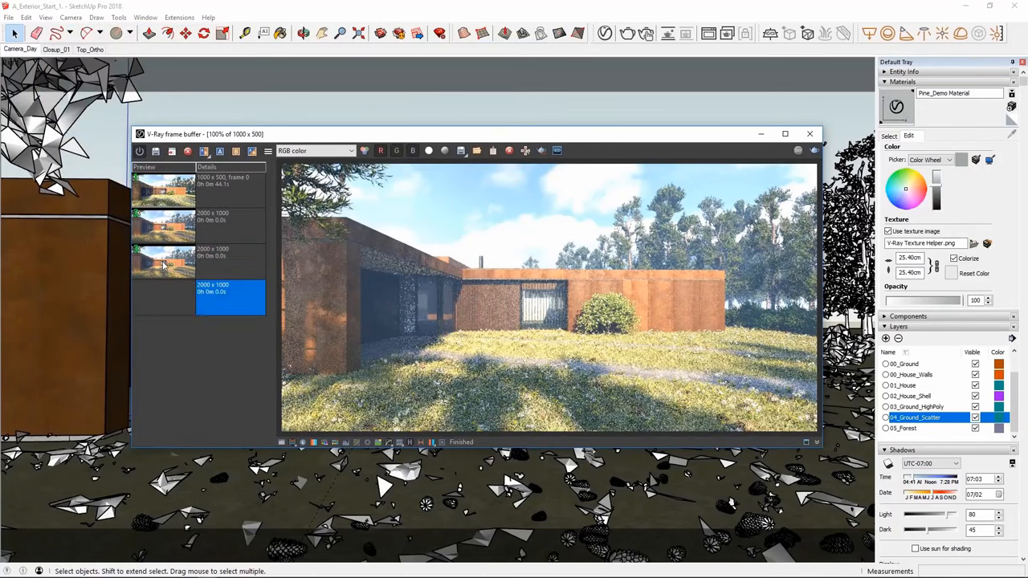
# - Load the 2000×1000 render from history in RGB and start saving it as an image
pyautogui.click(315, 150)
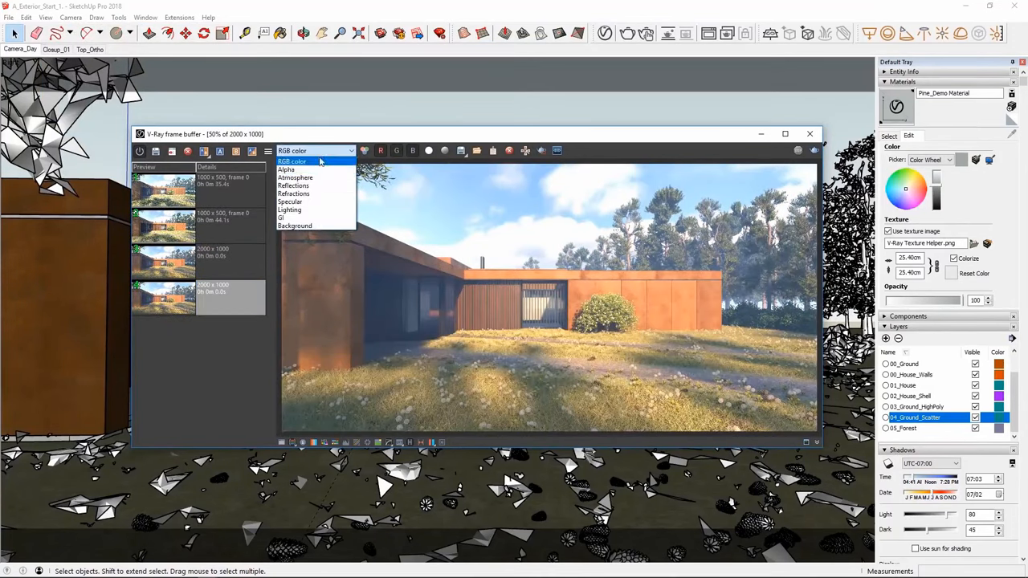
pyautogui.click(293, 162)
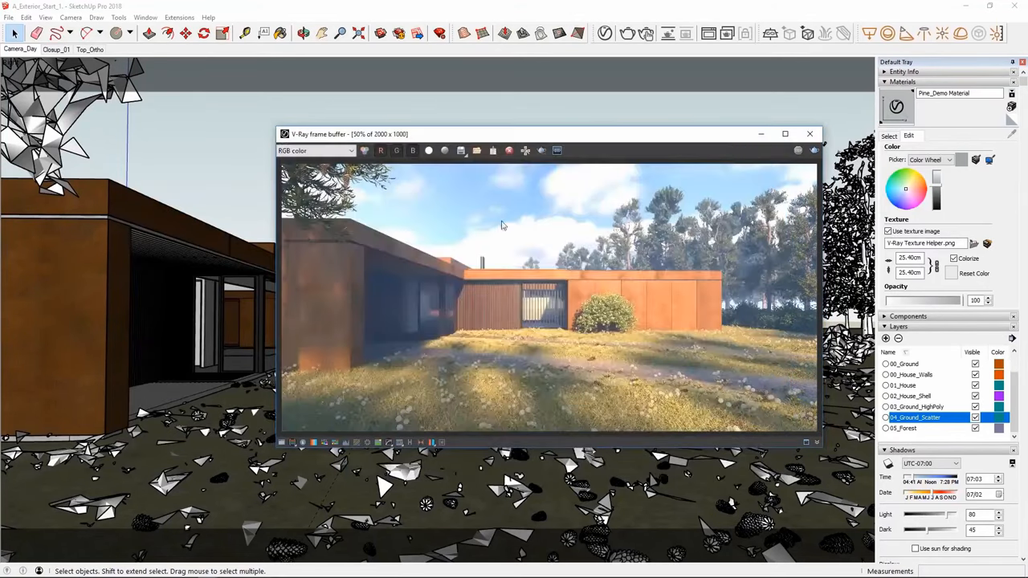
pyautogui.moveTo(460, 151)
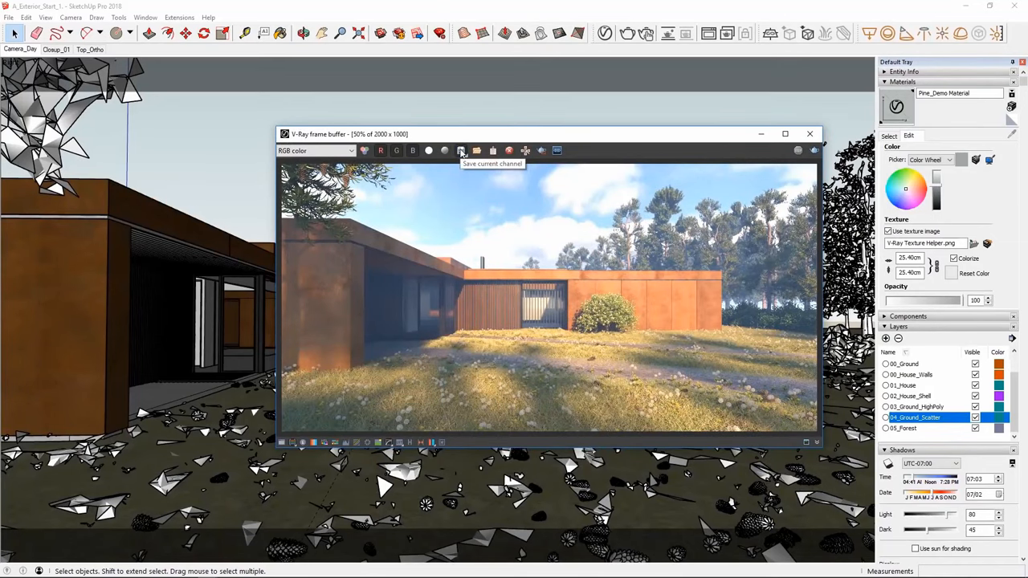
pyautogui.click(461, 151)
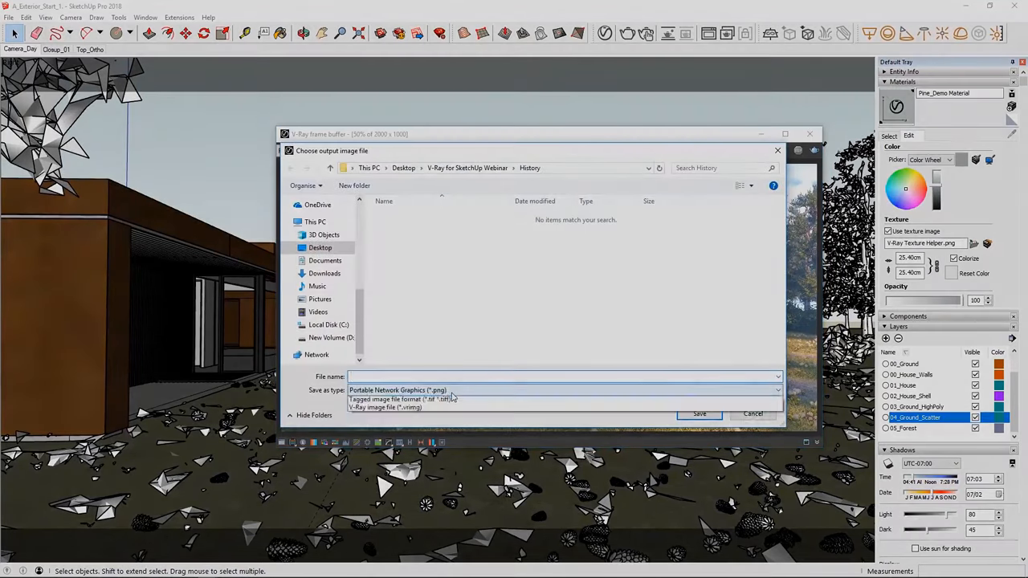